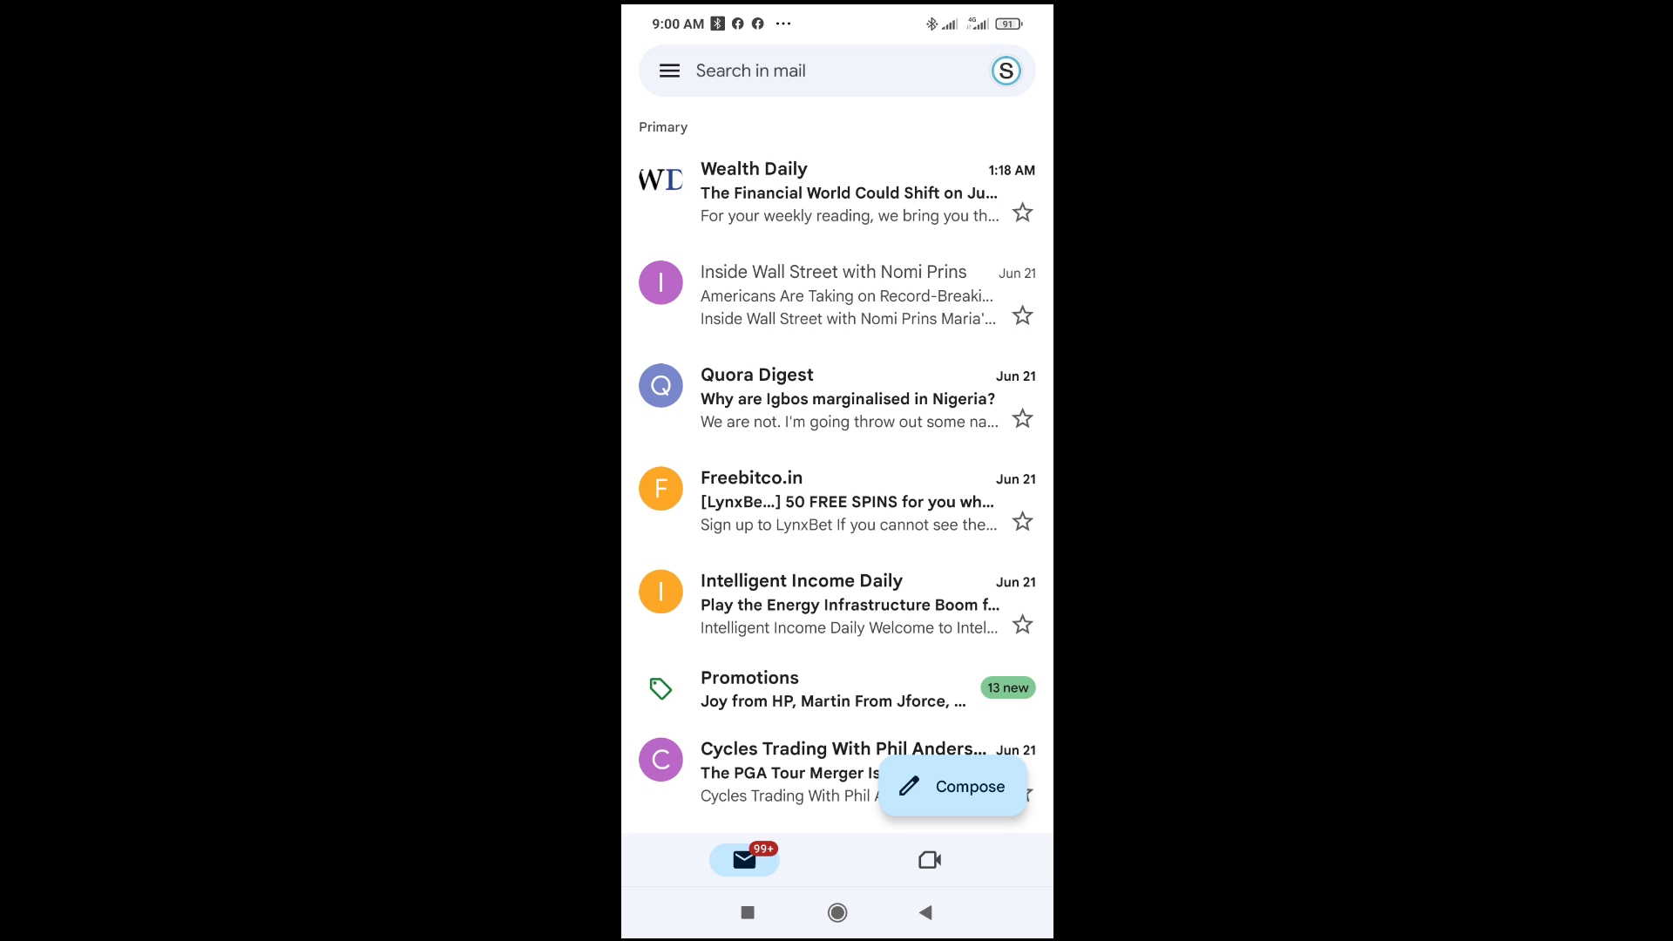
Open the Inside Wall Street email and scroll to 'What Story Is the Data Telling Us Today?'
{"action": "left_click", "coordinate": [832, 295]}
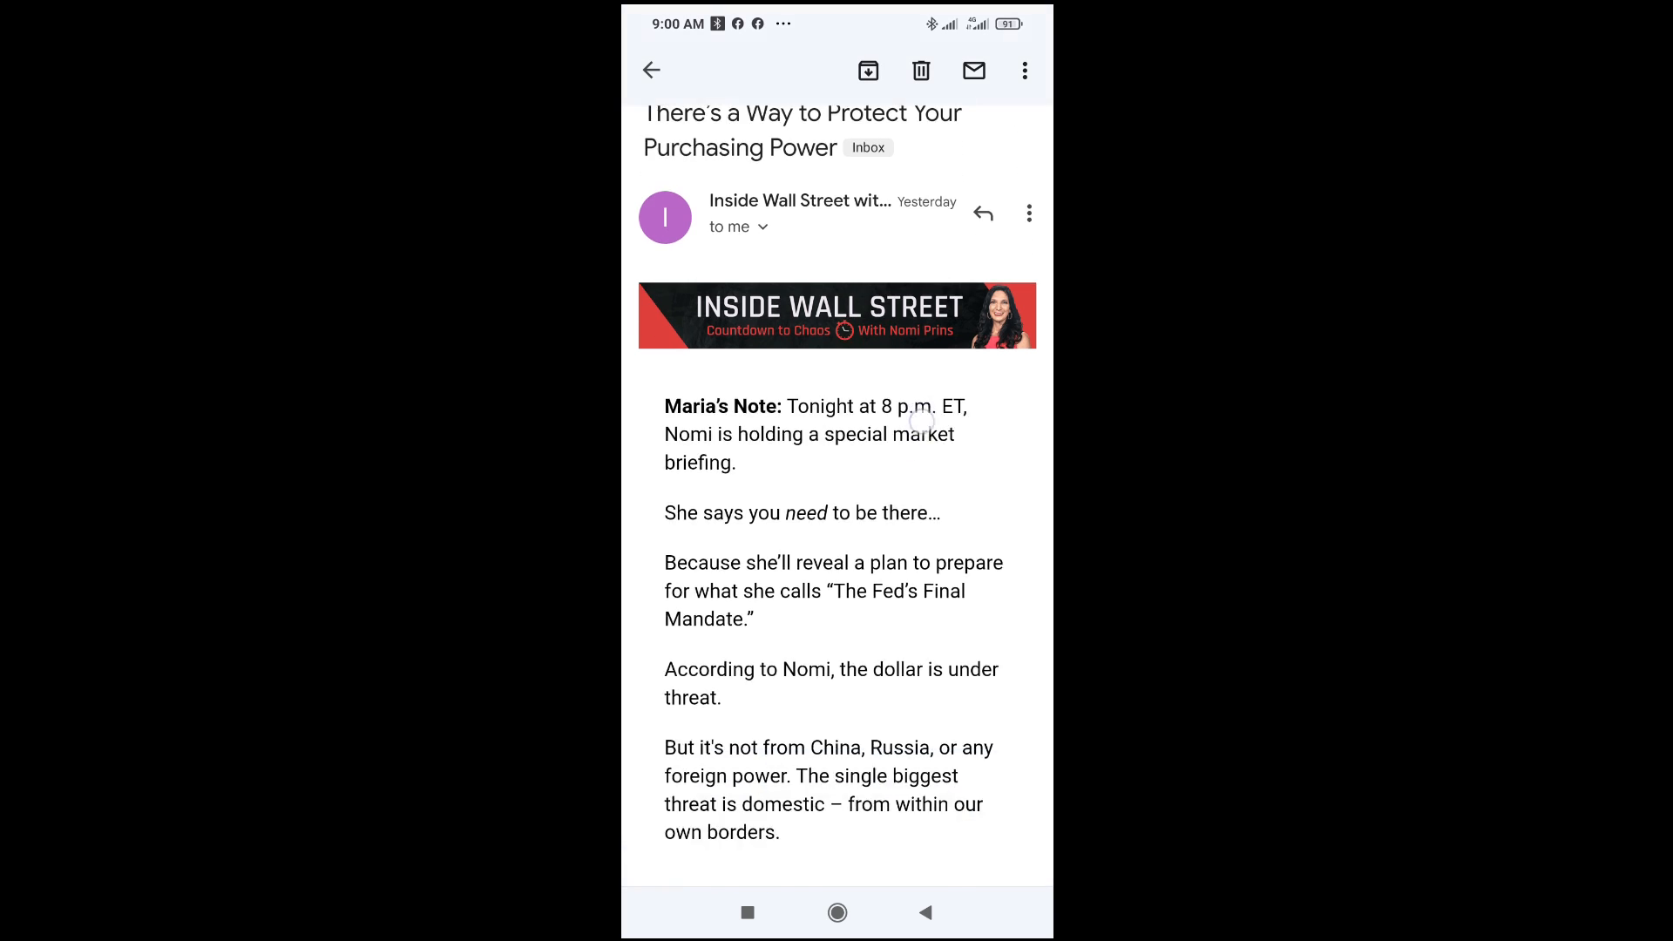
{"action": "scroll", "scroll_direction": "down", "scroll_amount": 3}
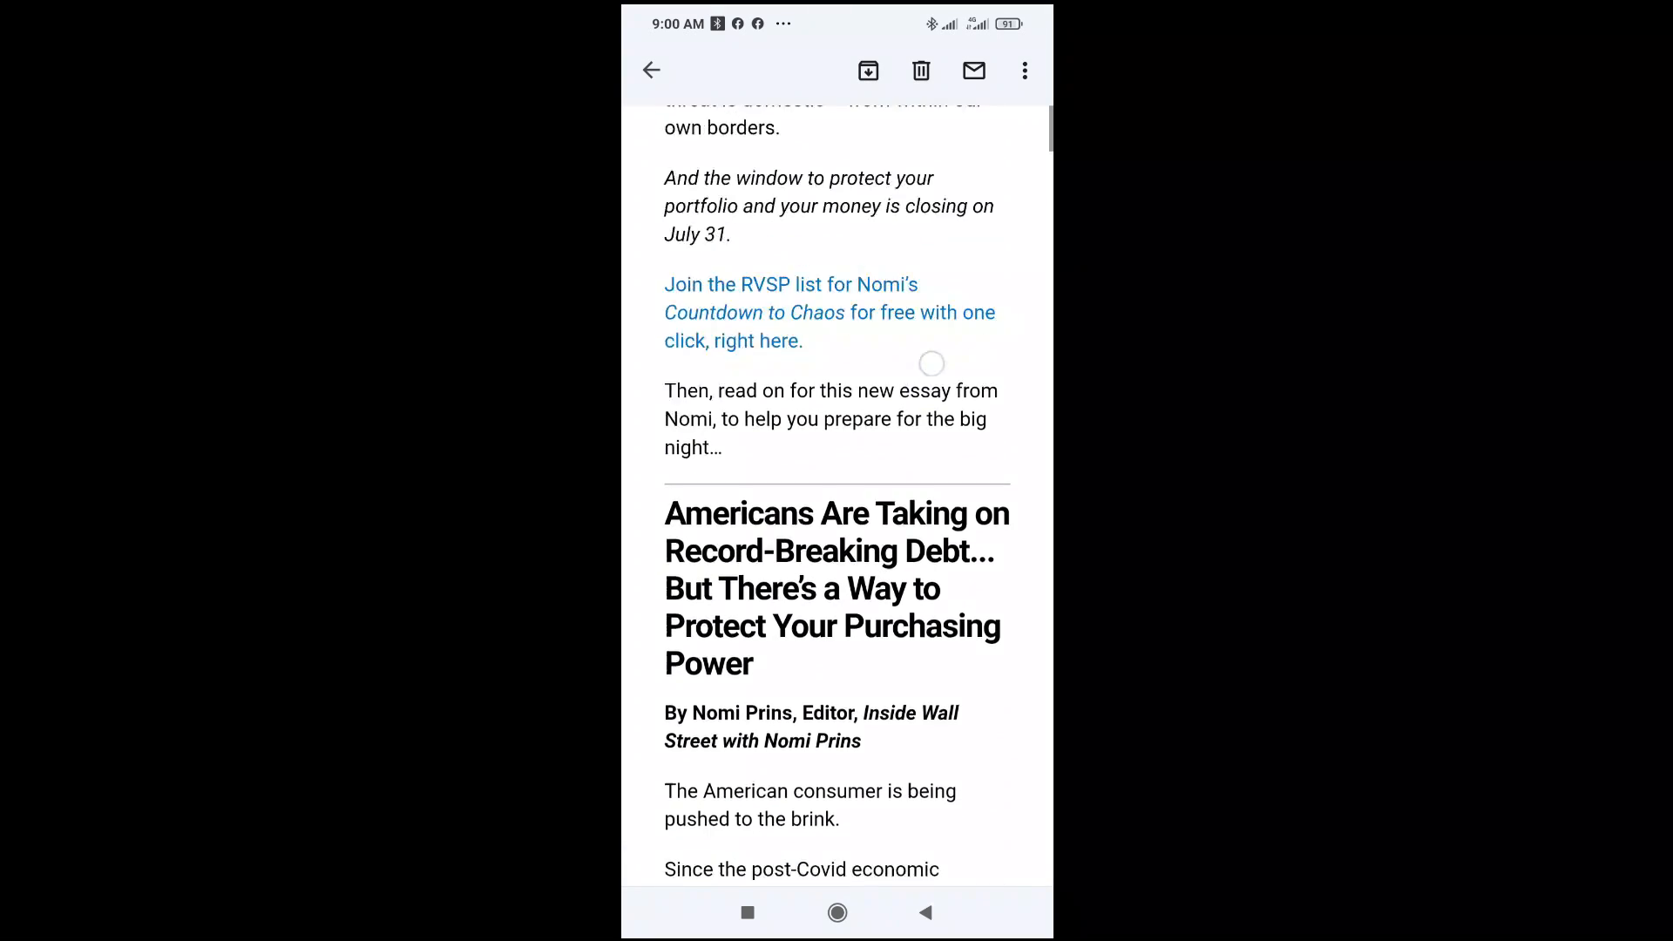
{"action": "scroll", "scroll_direction": "down", "scroll_amount": 3}
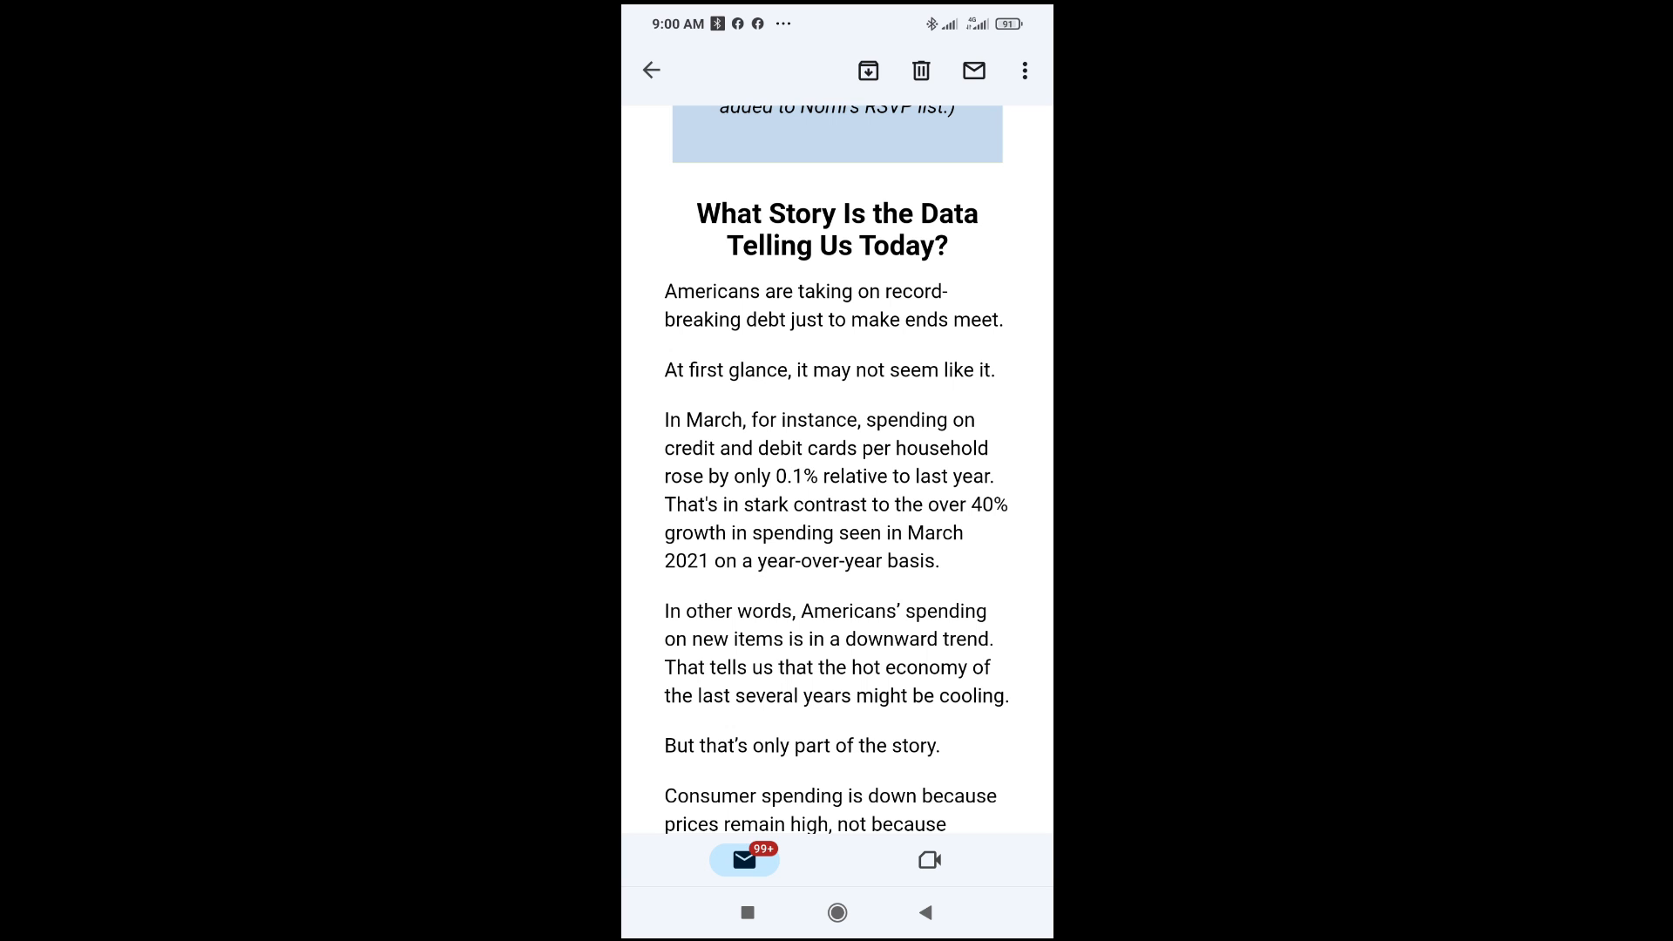
{"action": "scroll", "scroll_direction": "down", "scroll_amount": 3}
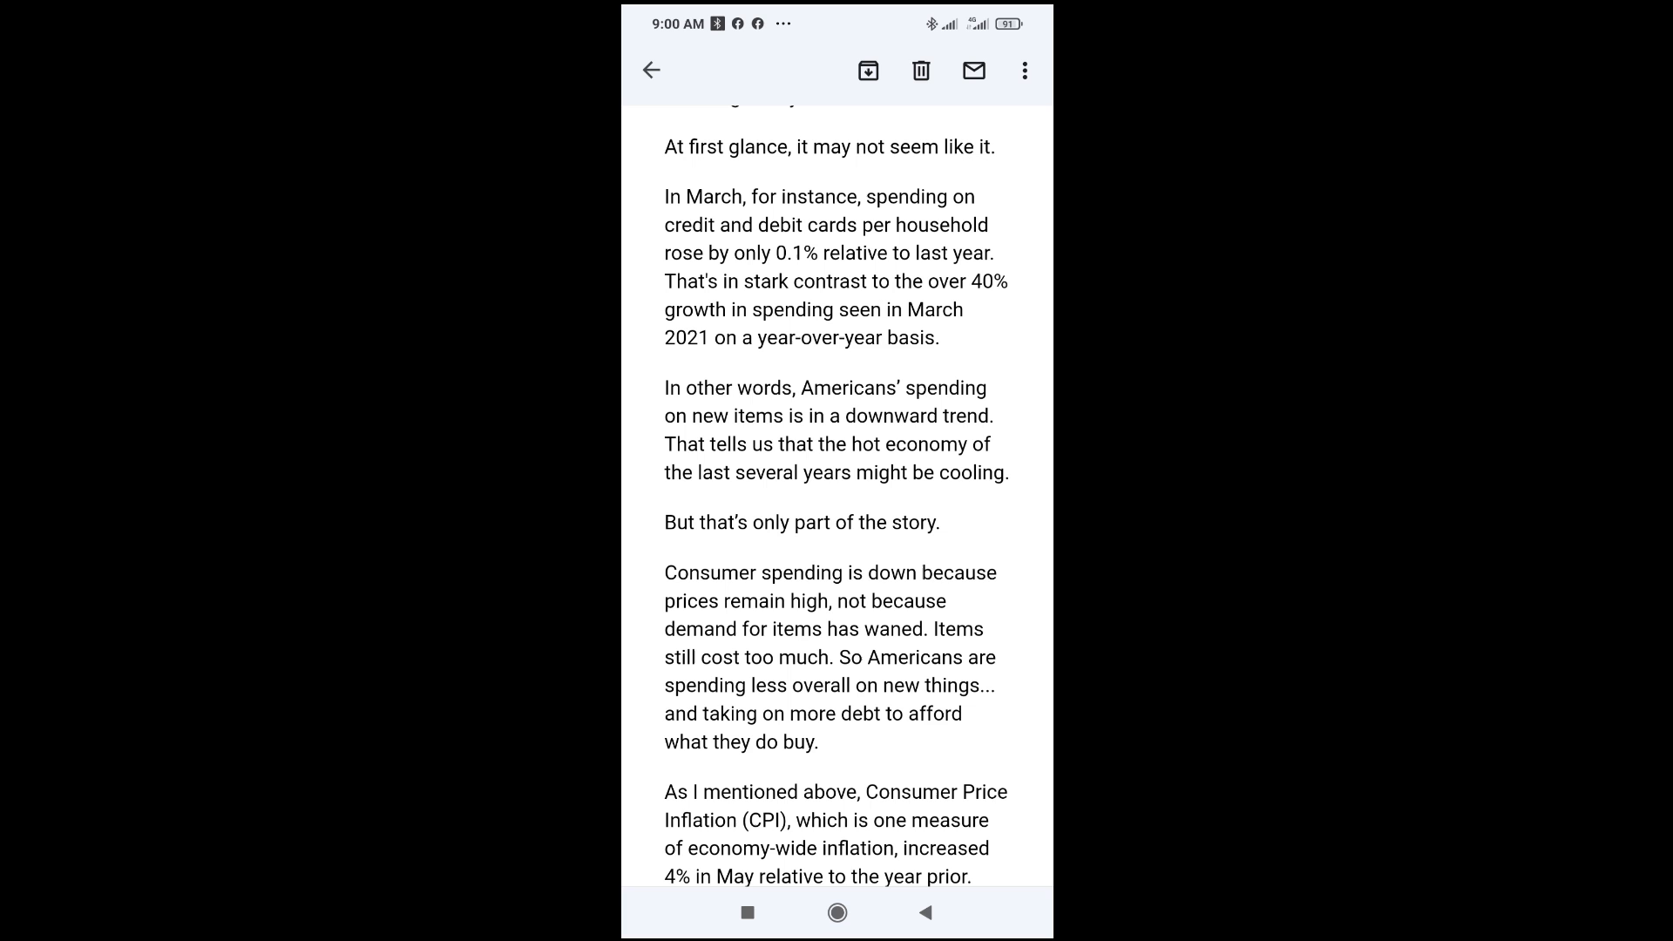
{"action": "scroll", "scroll_direction": "down", "scroll_amount": 3}
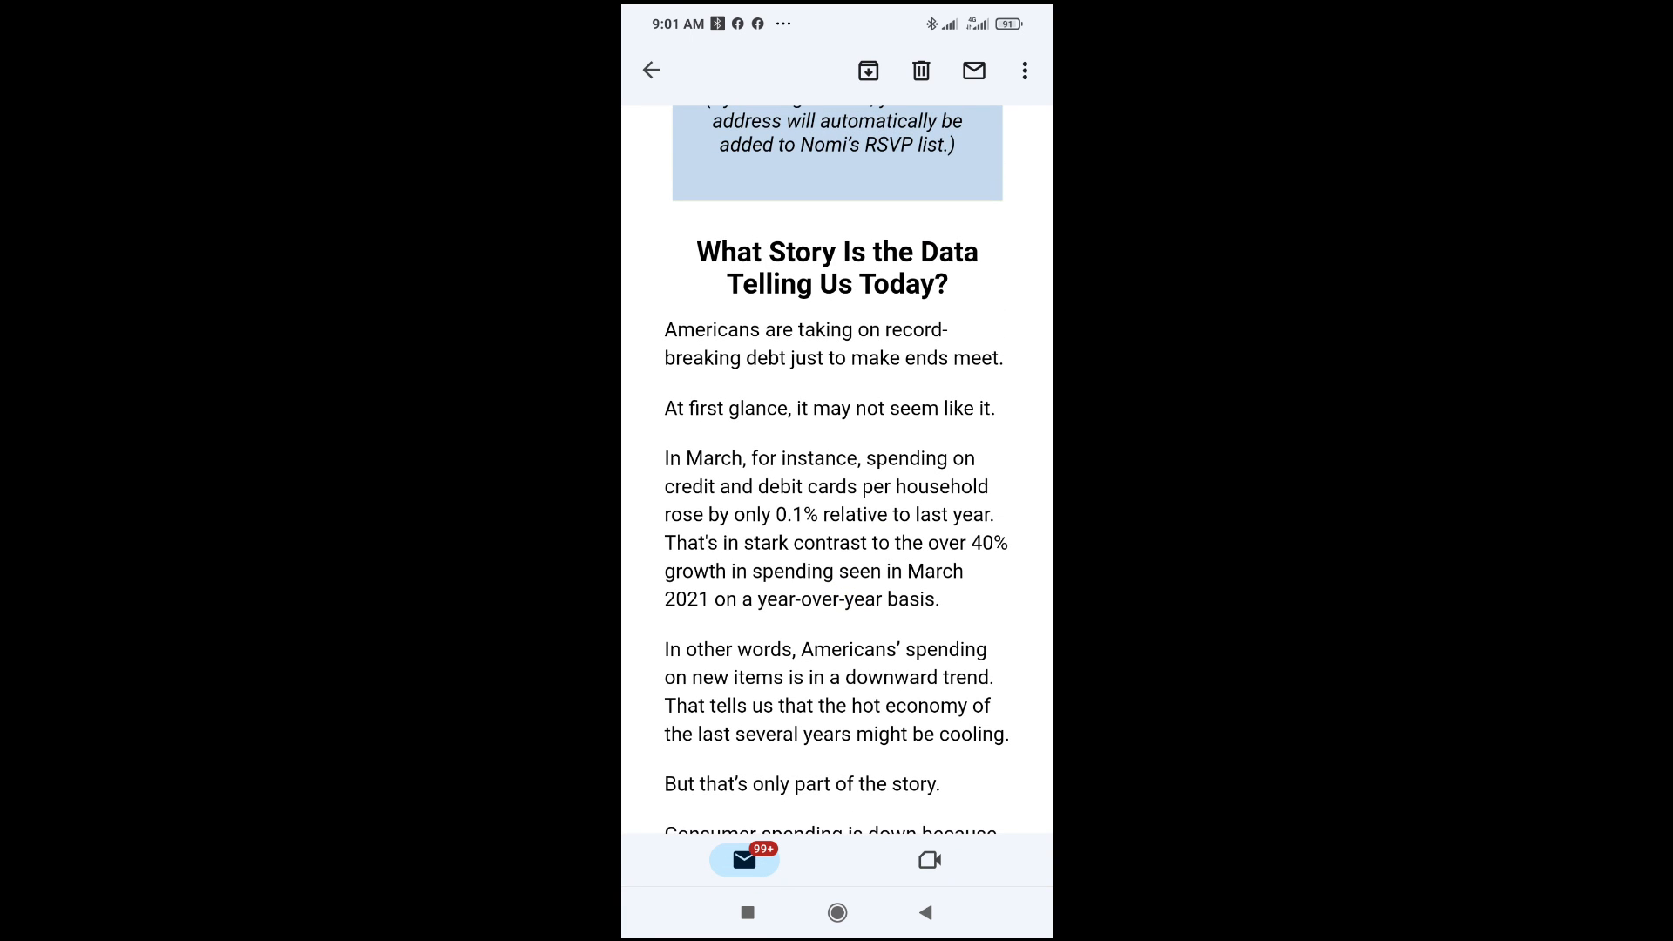
Select from the 'What Story Is the Data Telling Us Today?' heading through the debt paragraph
{"action": "double_click", "coordinate": [727, 252]}
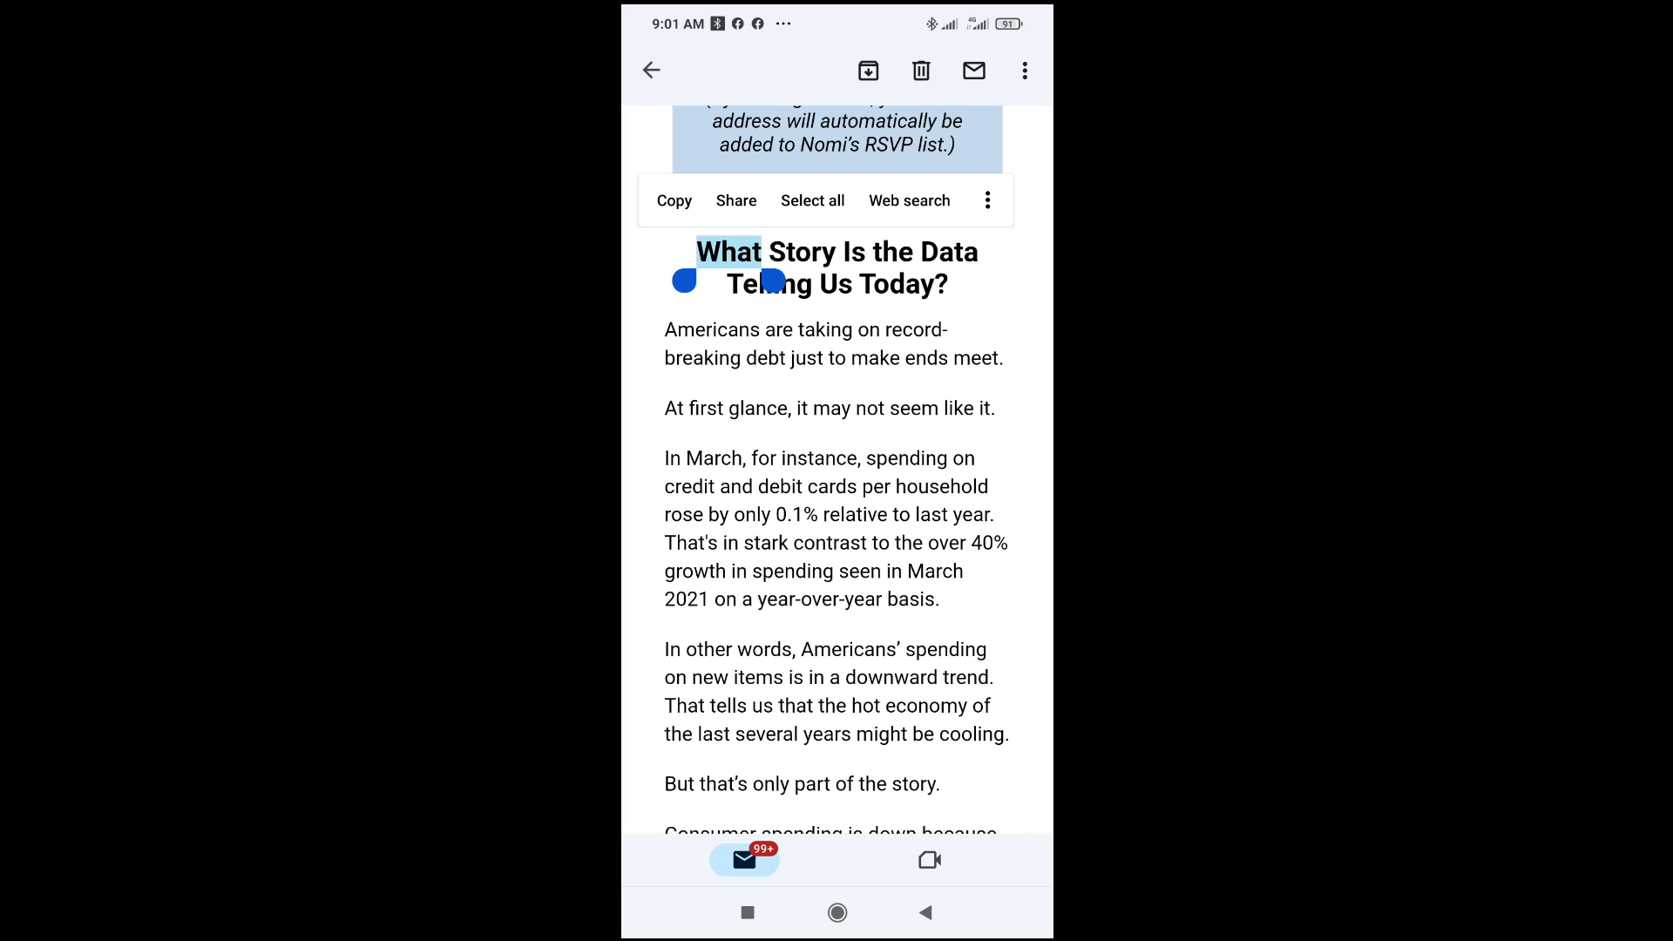
{"action": "left_click_drag", "start_coordinate": [776, 282], "coordinate": [813, 457]}
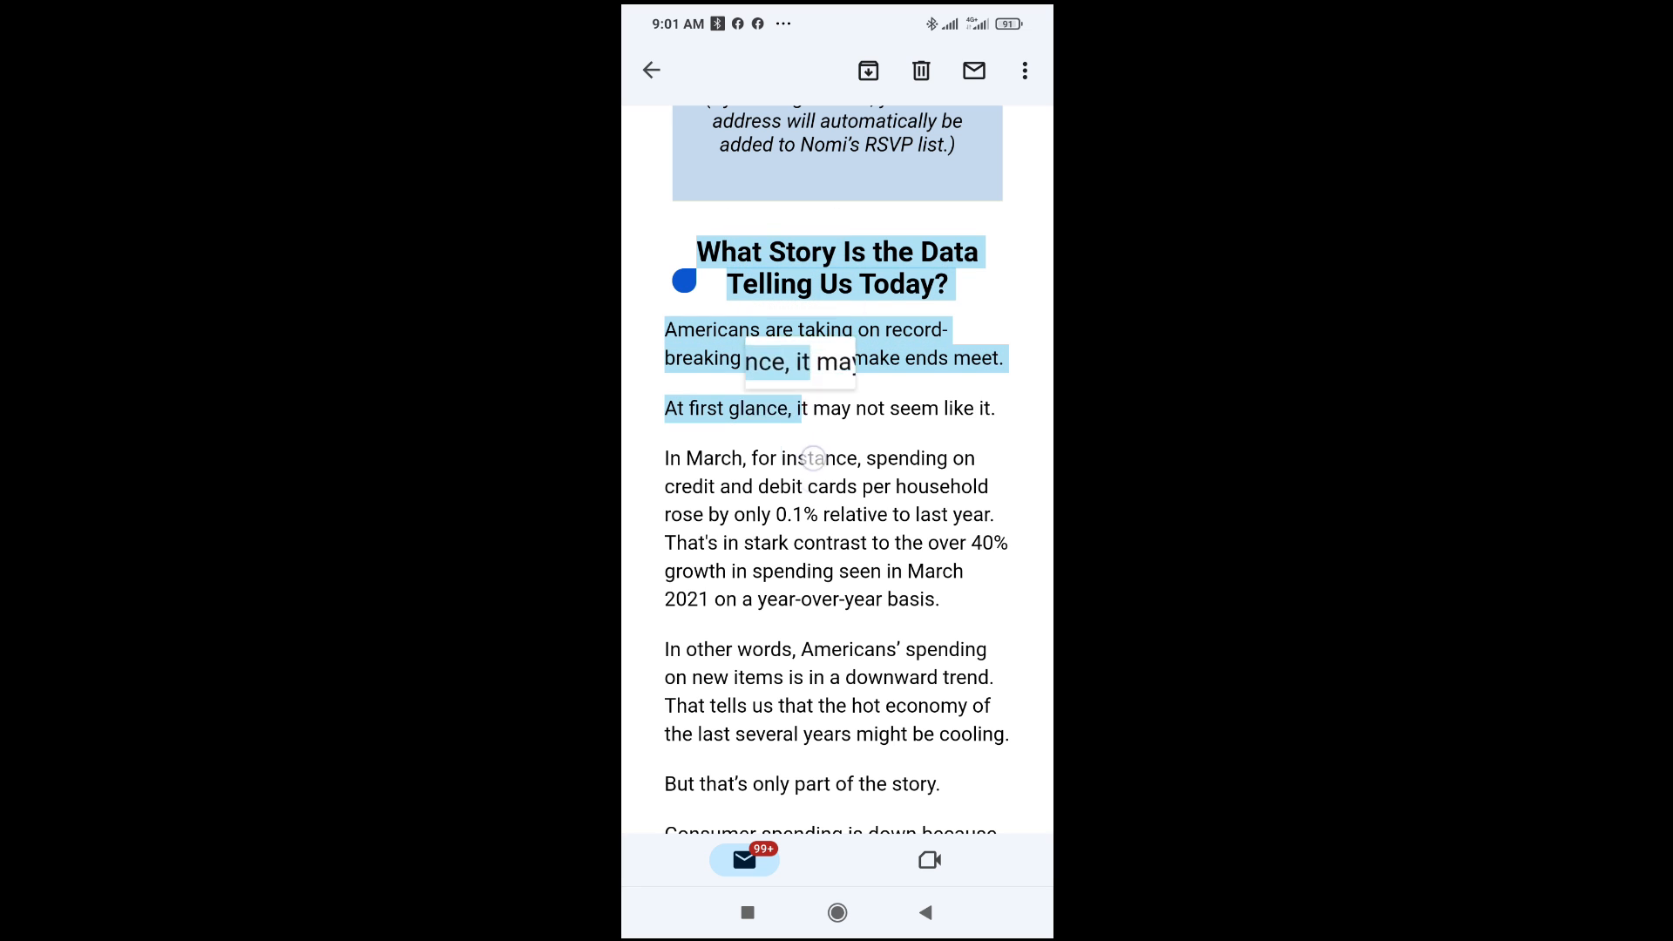
{"action": "scroll", "scroll_direction": "down", "scroll_amount": 3}
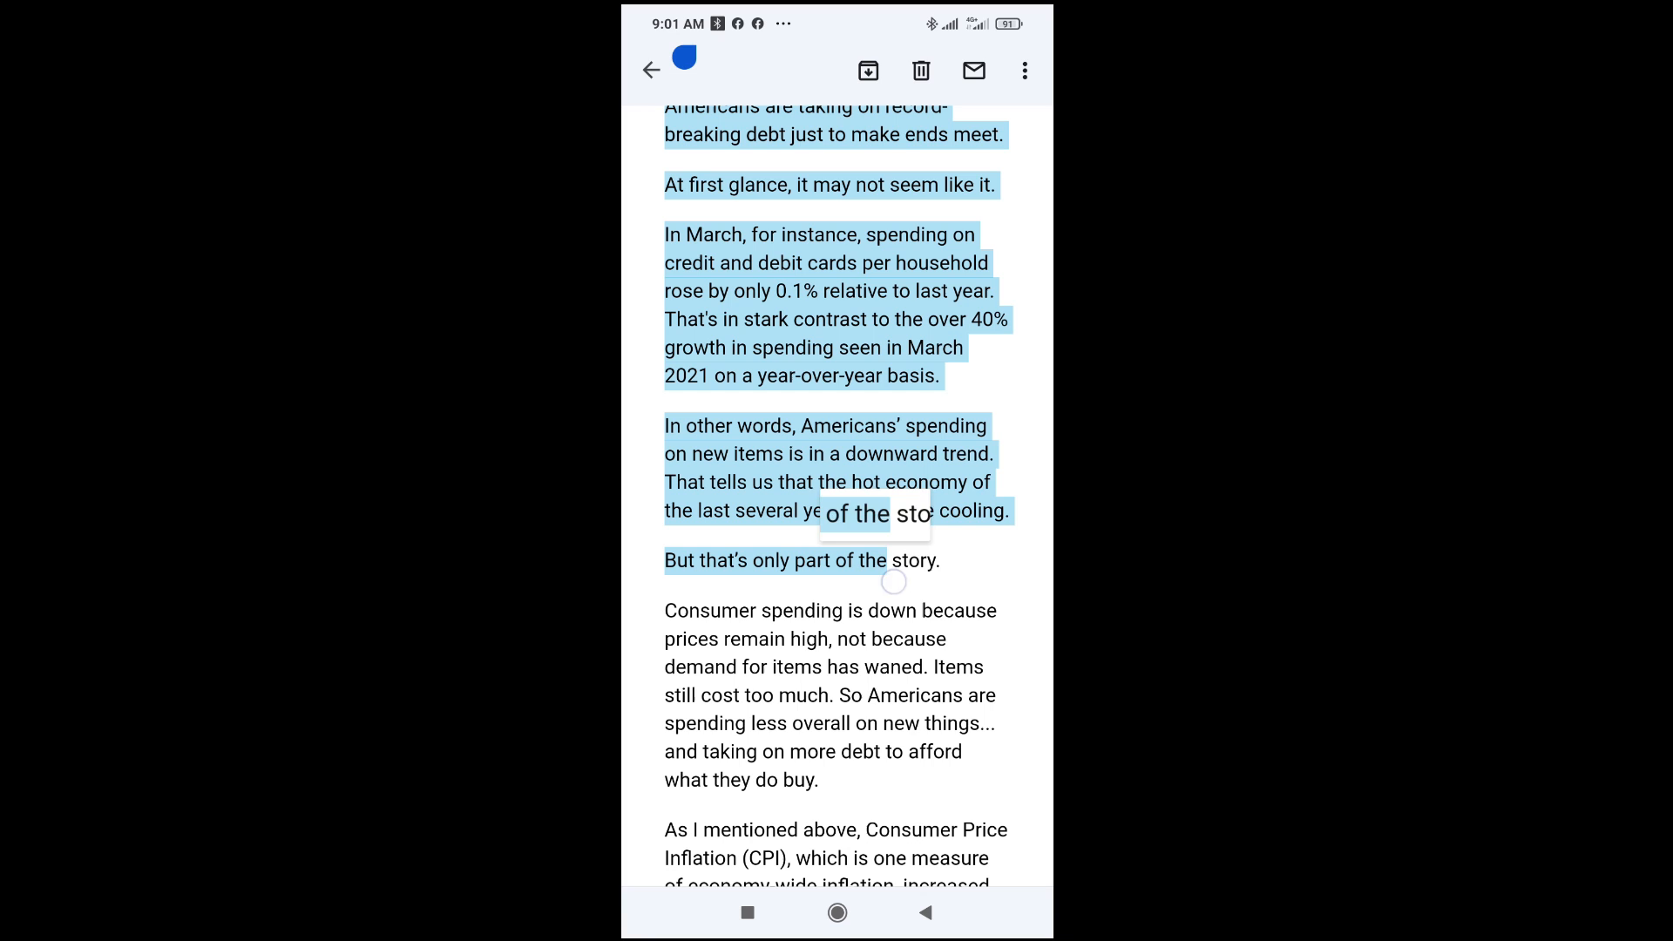
{"action": "left_click_drag", "start_coordinate": [894, 581], "coordinate": [871, 765]}
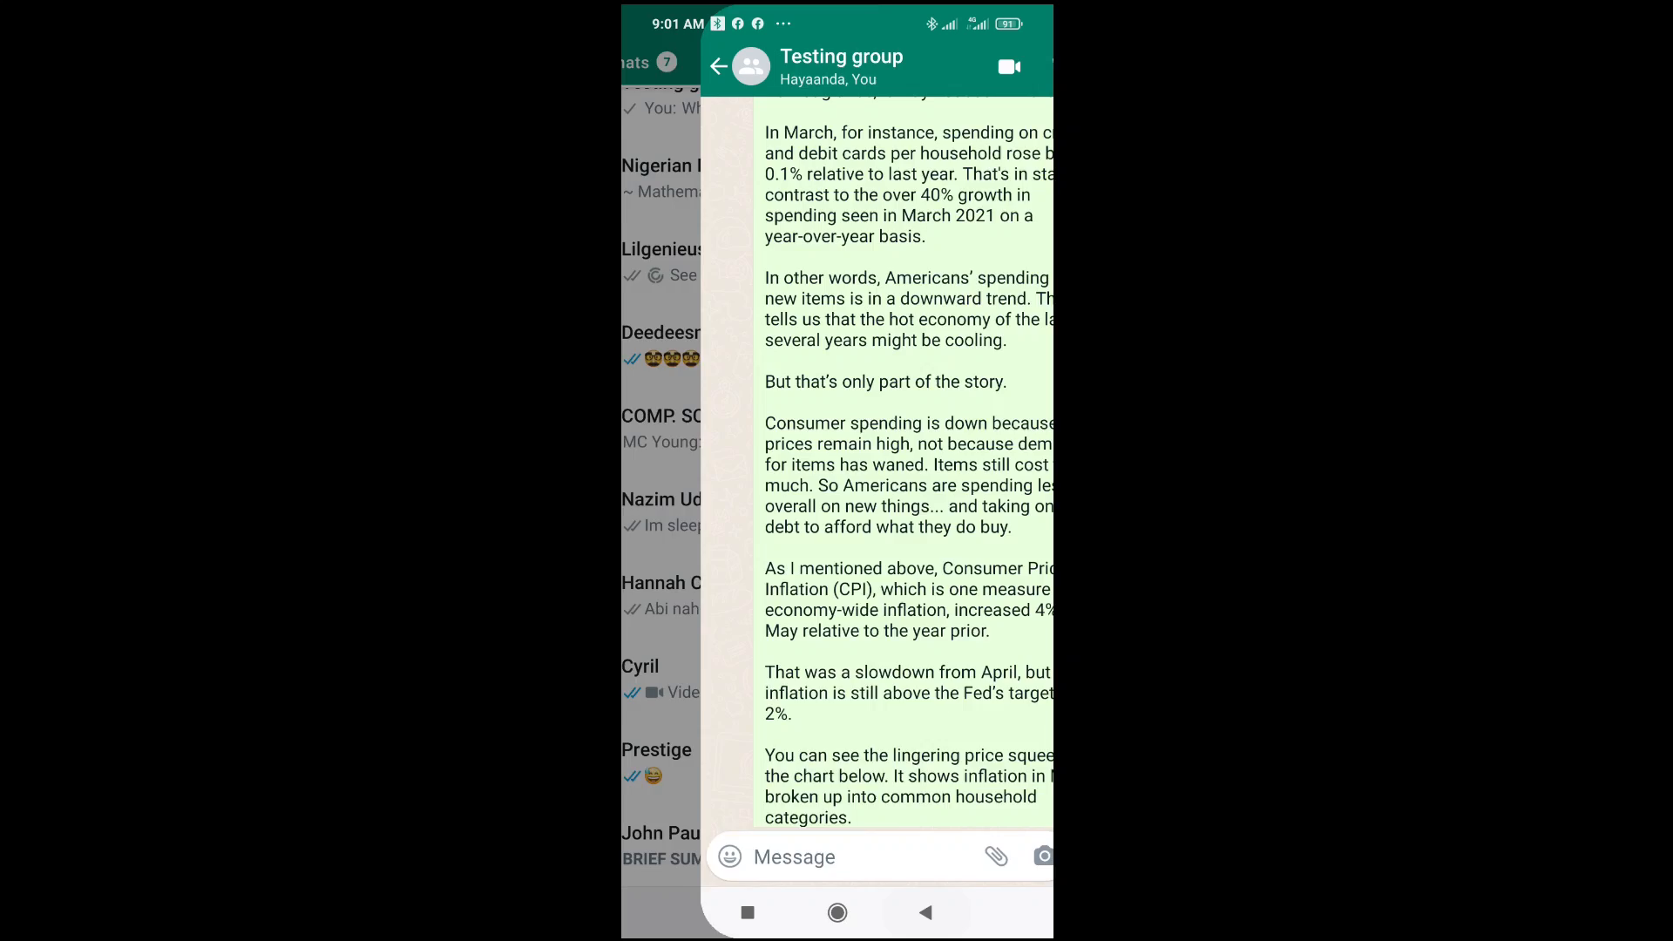
Leave the Testing group chat and open the YBAL TECH TUTOR chat
{"action": "left_click", "coordinate": [718, 67]}
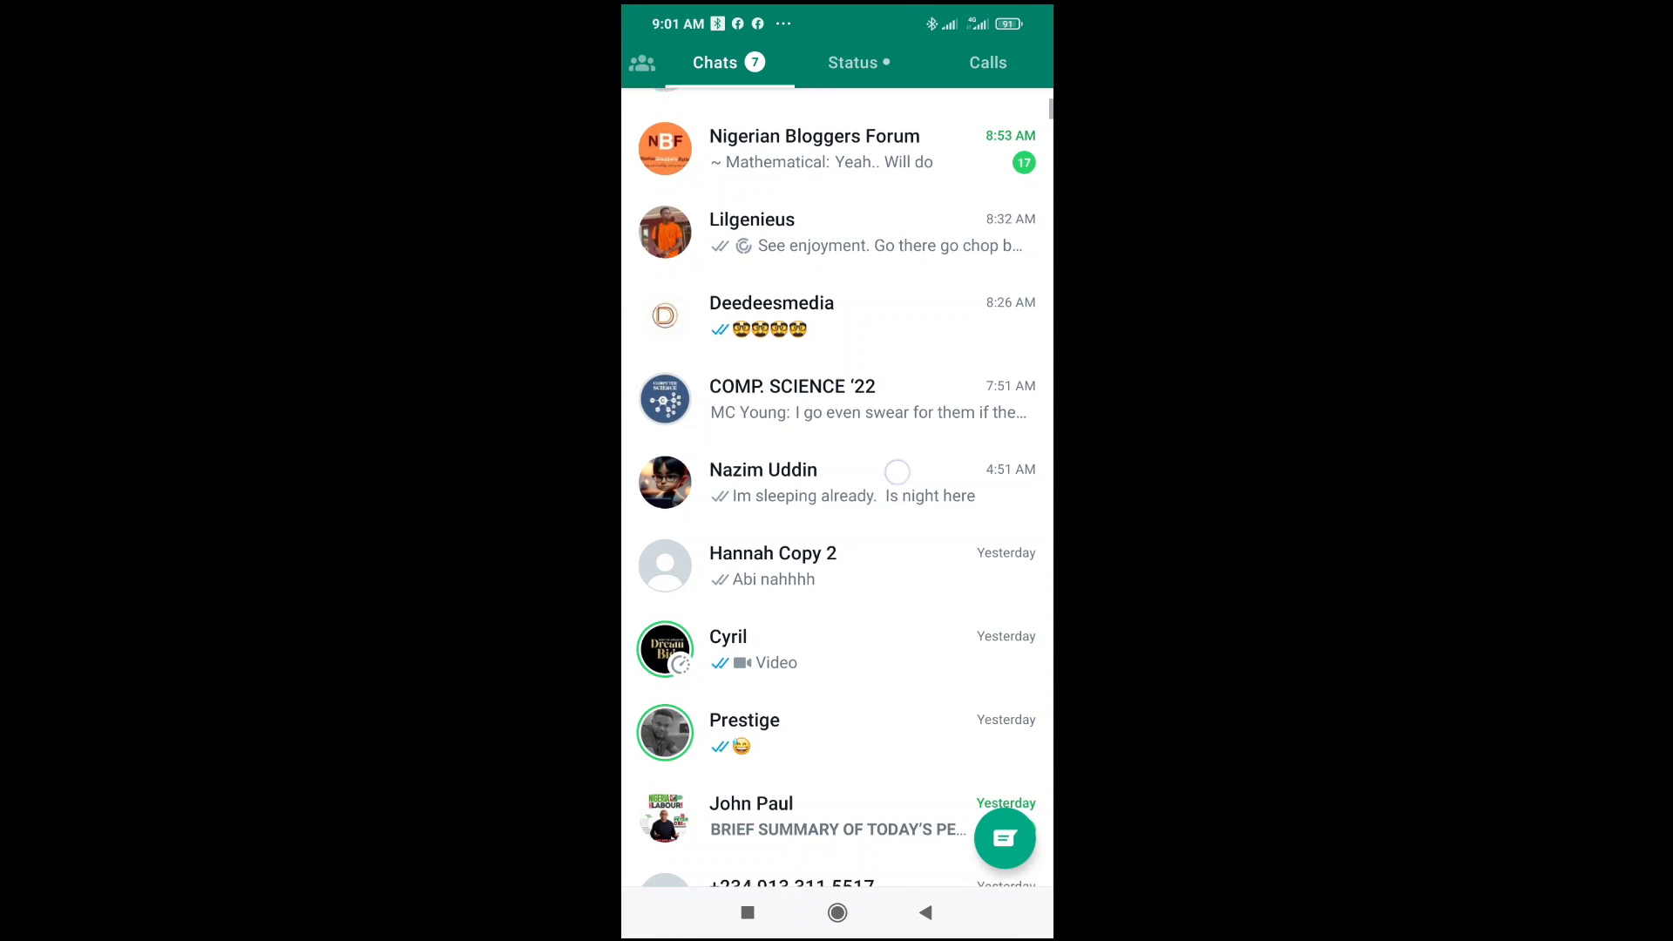
{"action": "scroll", "scroll_direction": "down", "scroll_amount": 3}
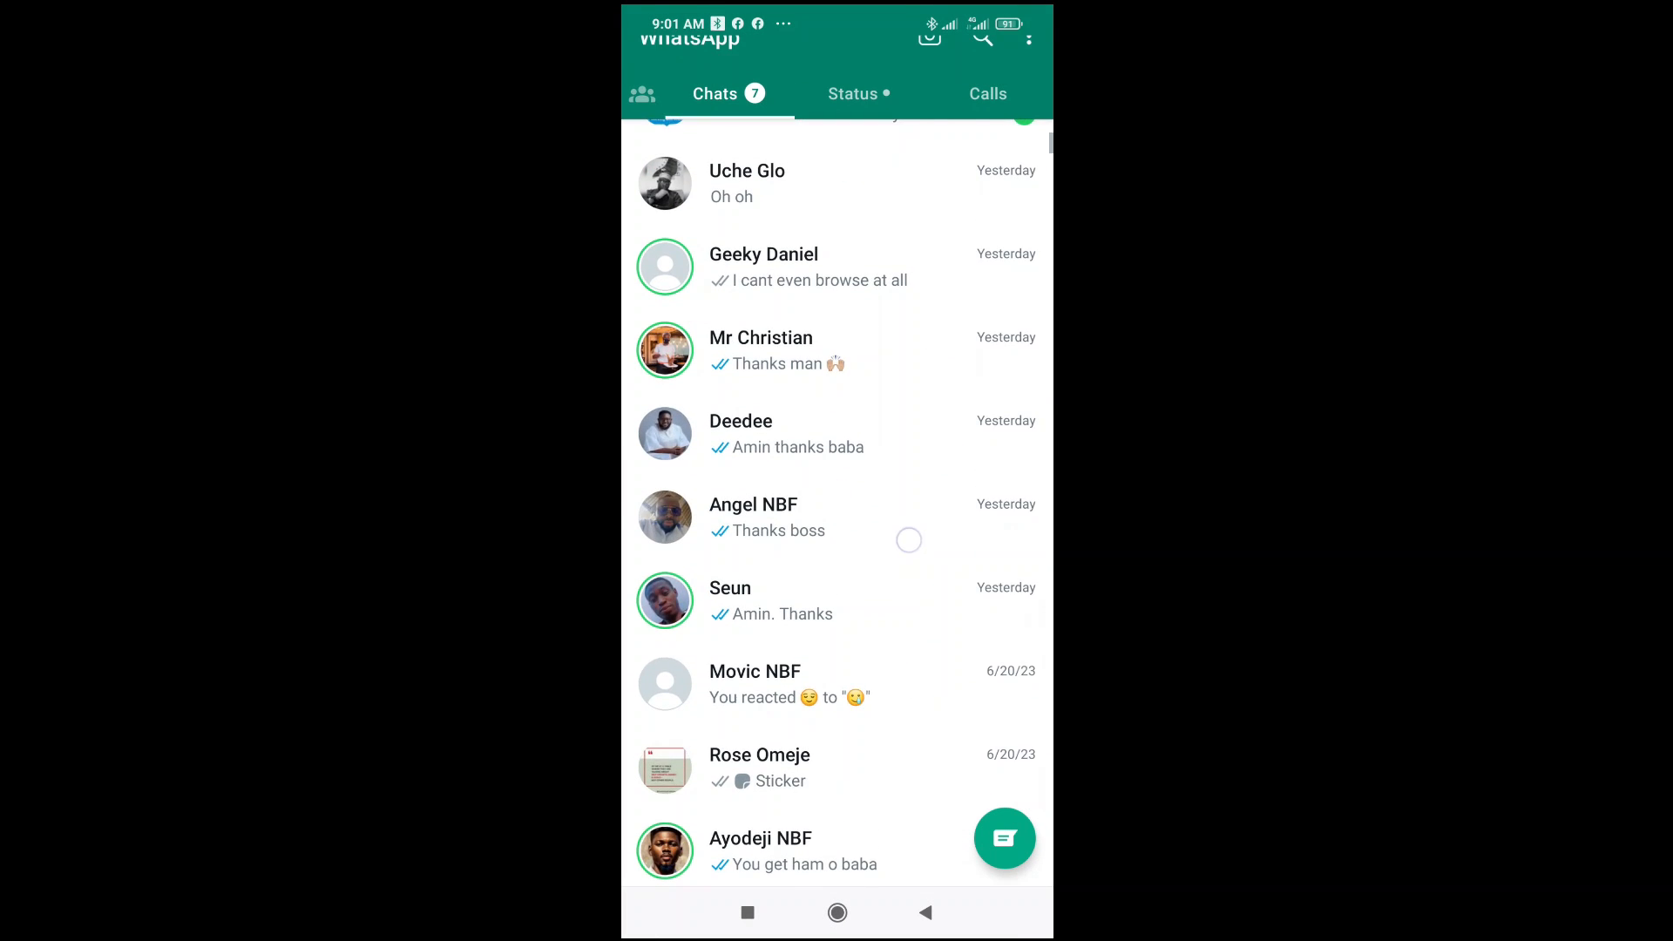
{"action": "scroll", "scroll_direction": "down", "scroll_amount": 3}
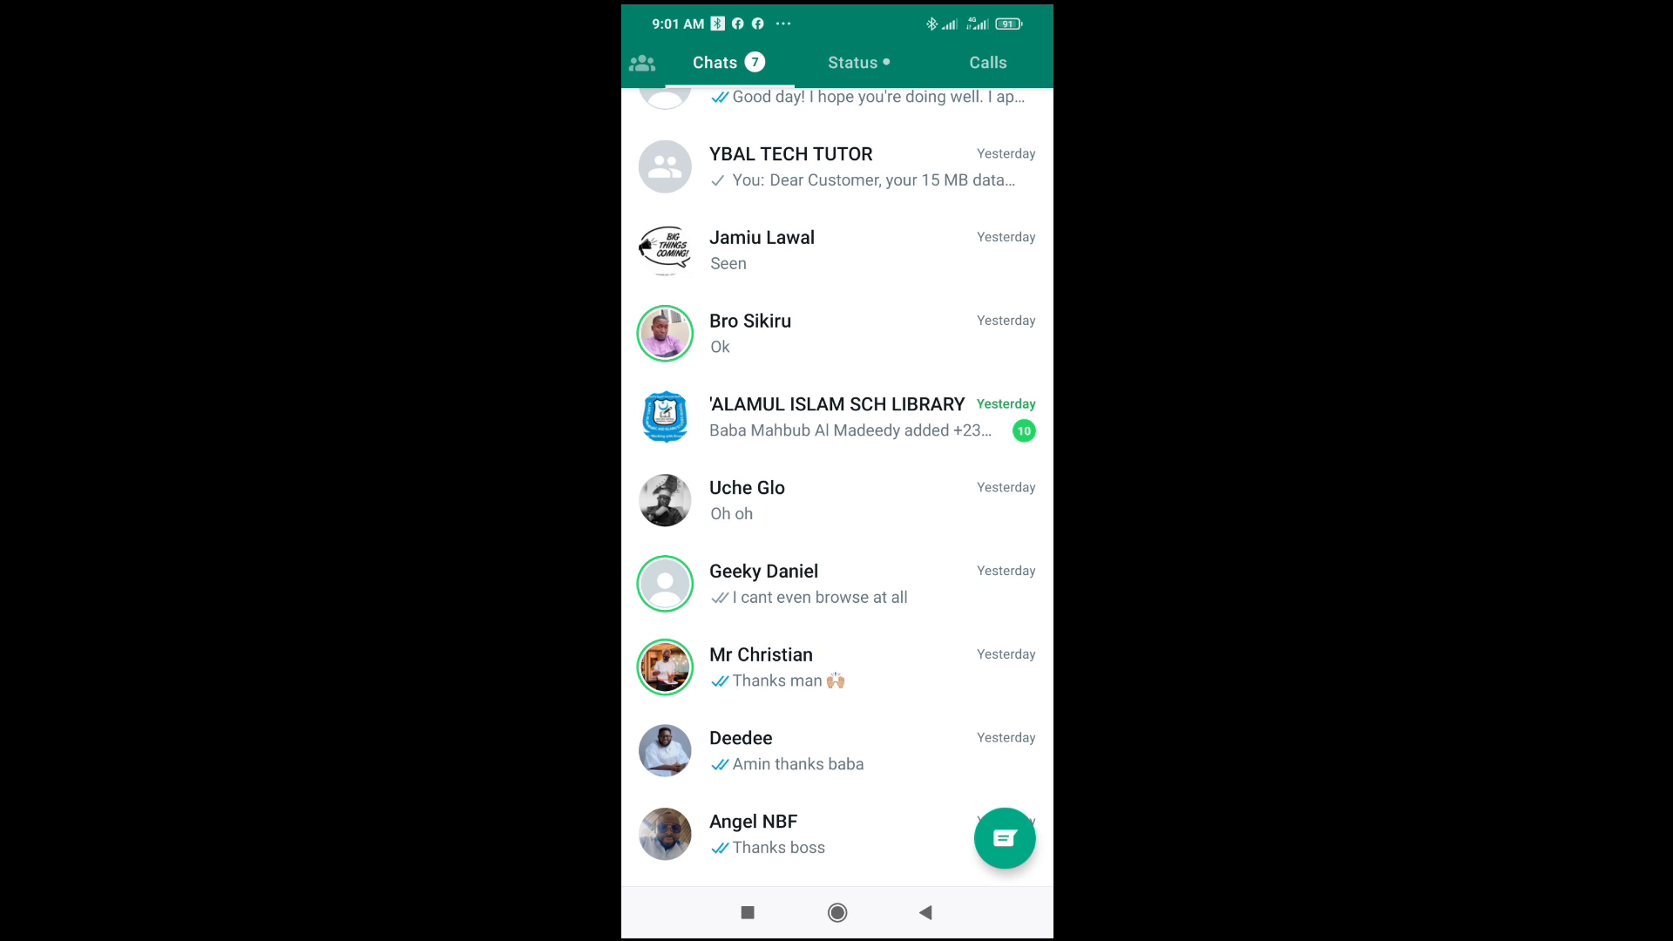
{"action": "left_click", "coordinate": [789, 166]}
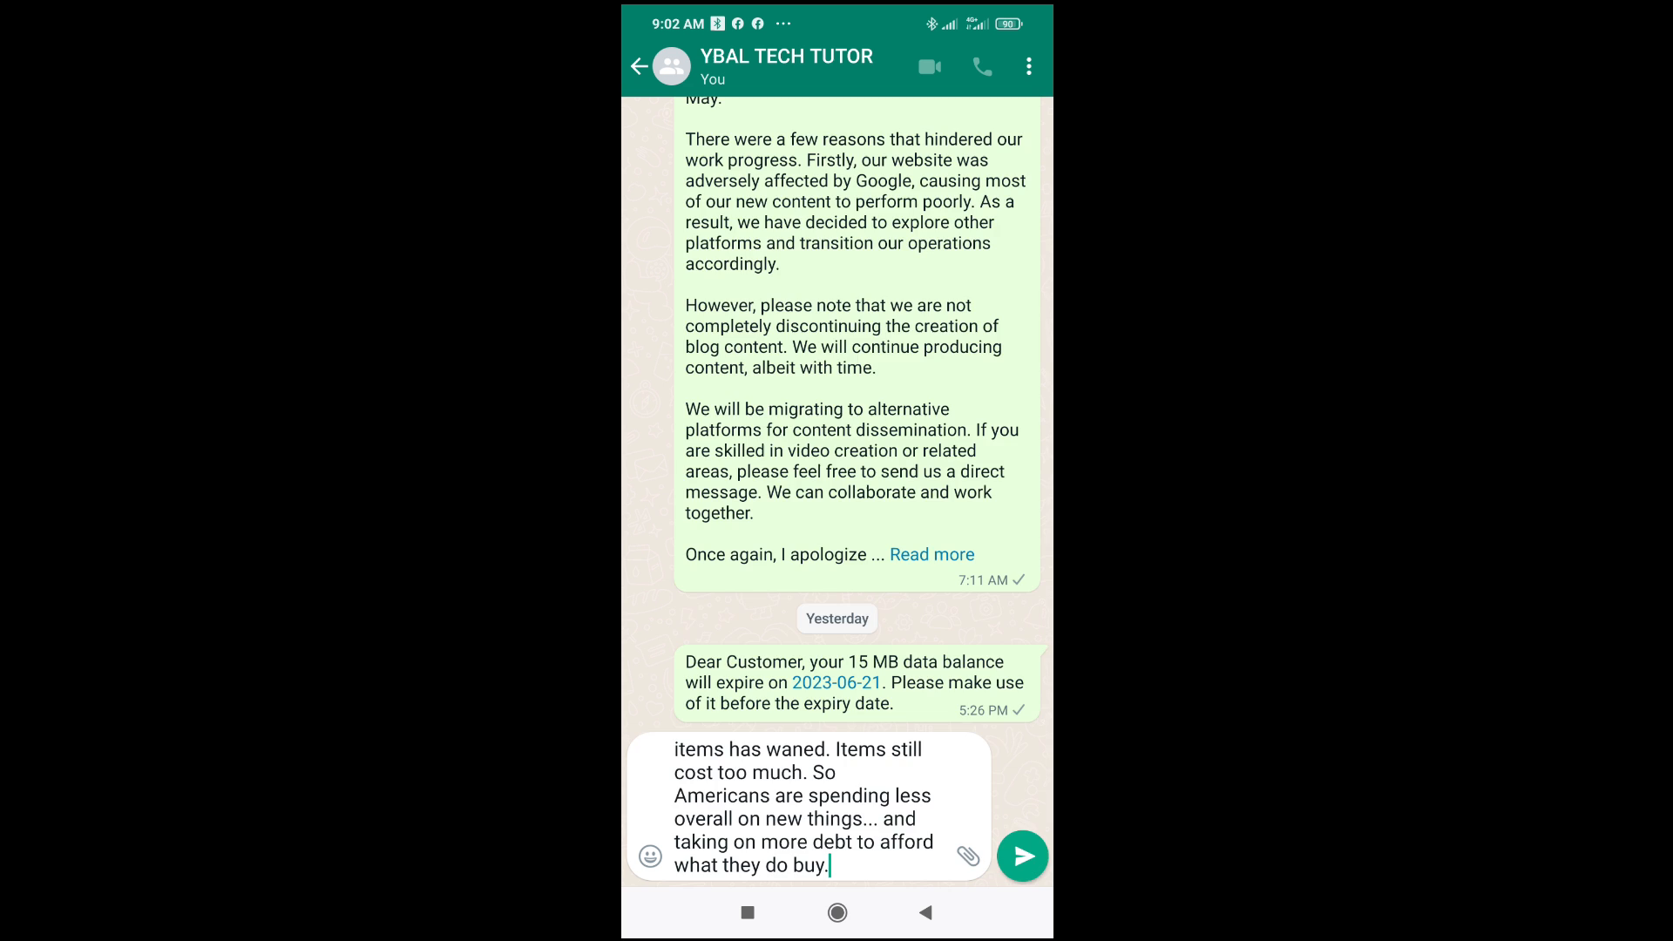
Send the pasted debt passage to YBAL TECH TUTOR and expand it with Read more
{"action": "left_click", "coordinate": [1021, 854]}
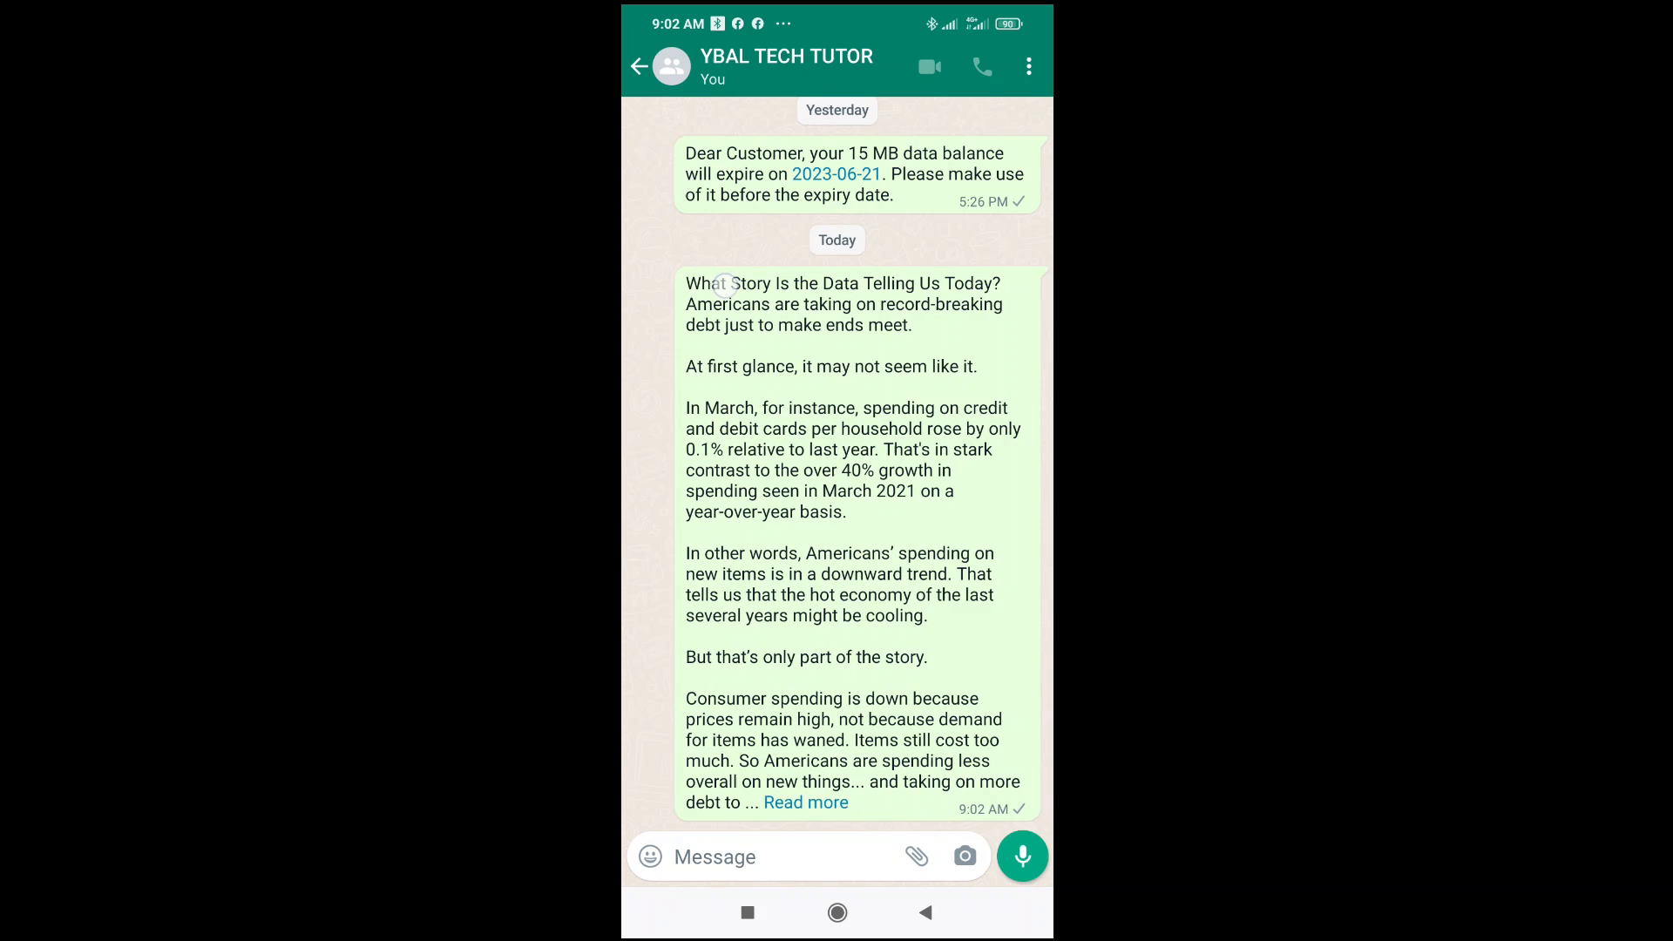
{"action": "left_click", "coordinate": [805, 801]}
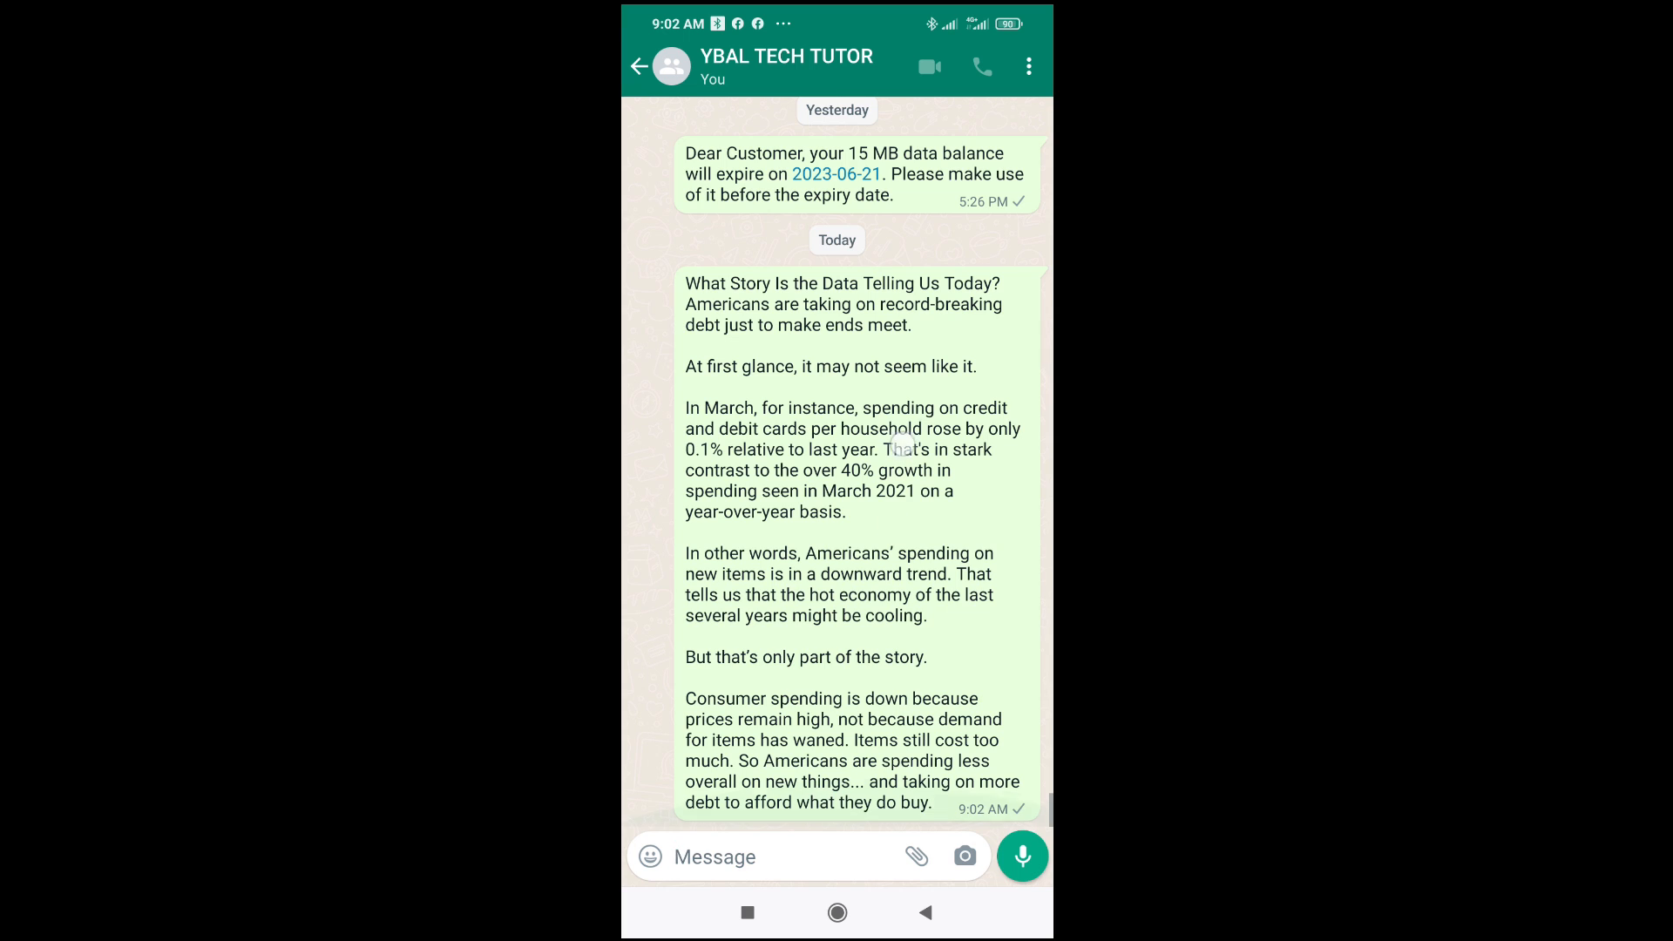